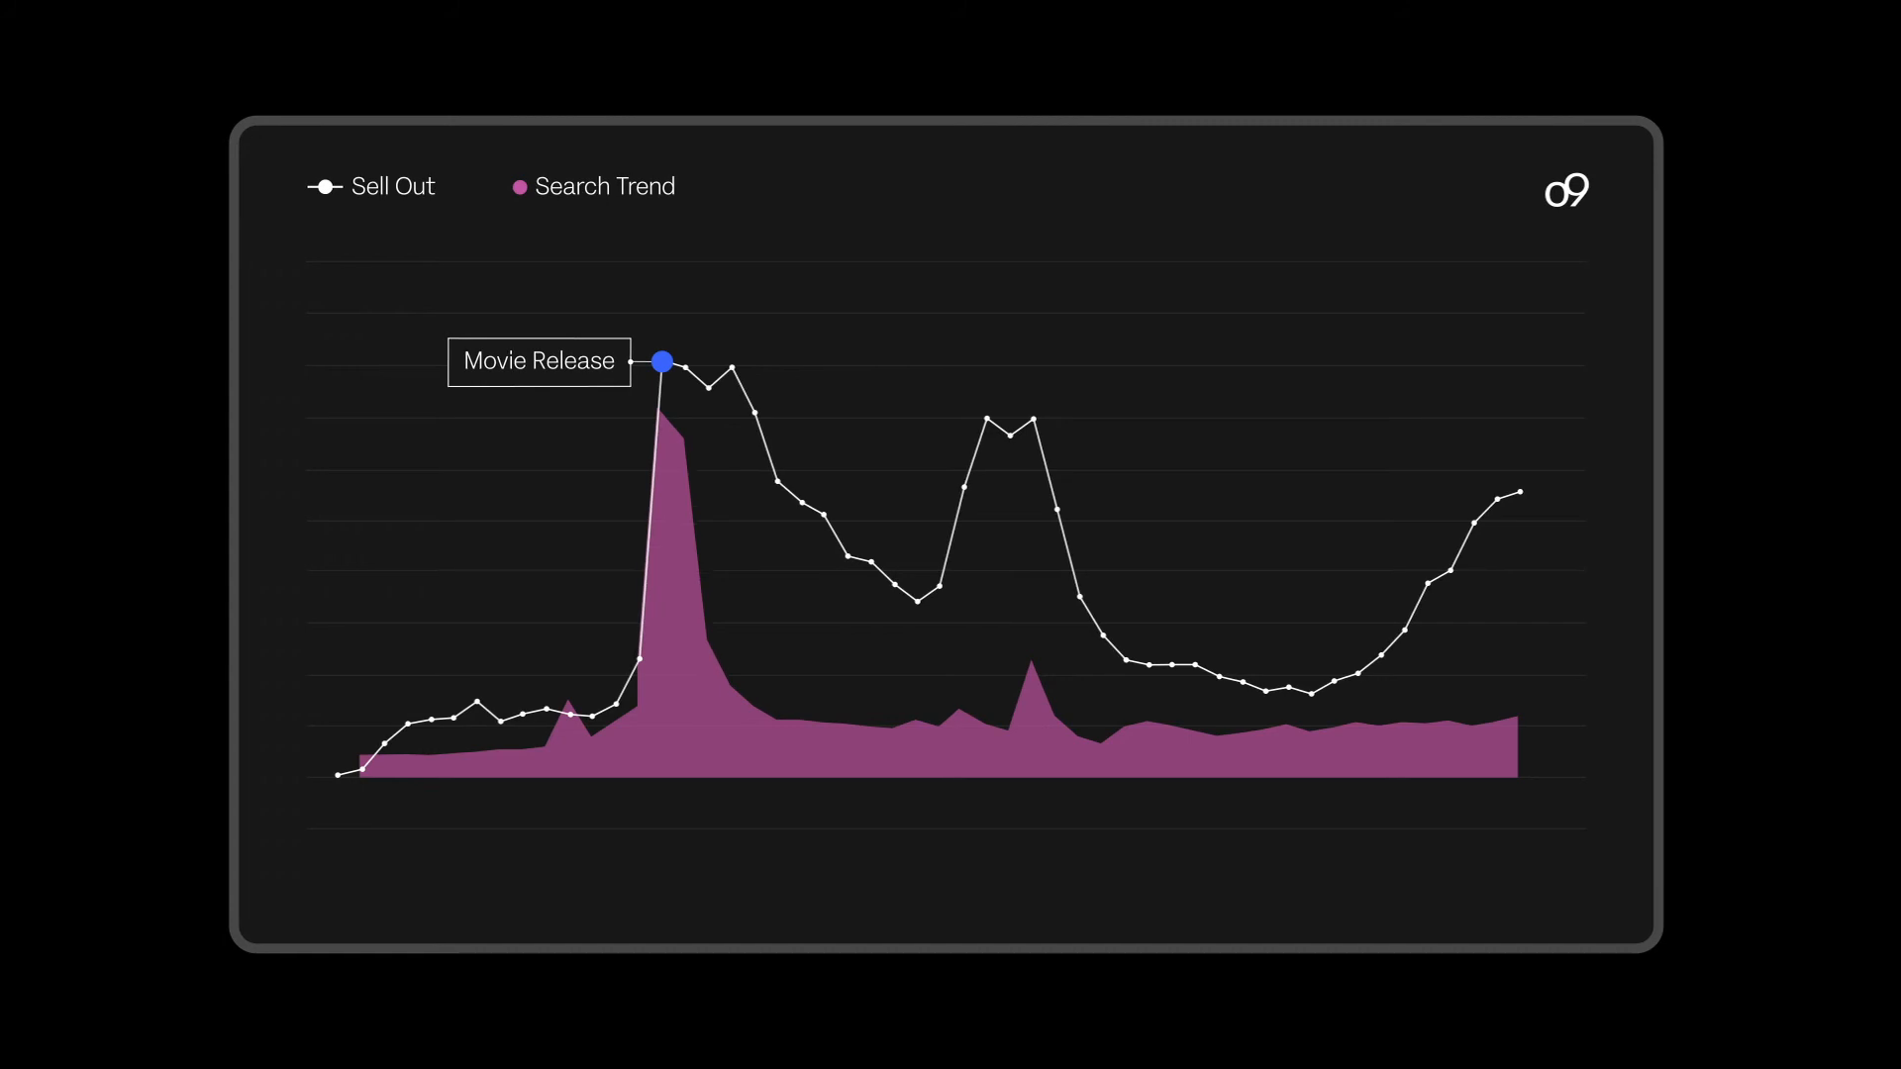
Step: Advance past the Movie Release search-trend chart so a new chart starts drawing only the Sell Out line
click(520, 185)
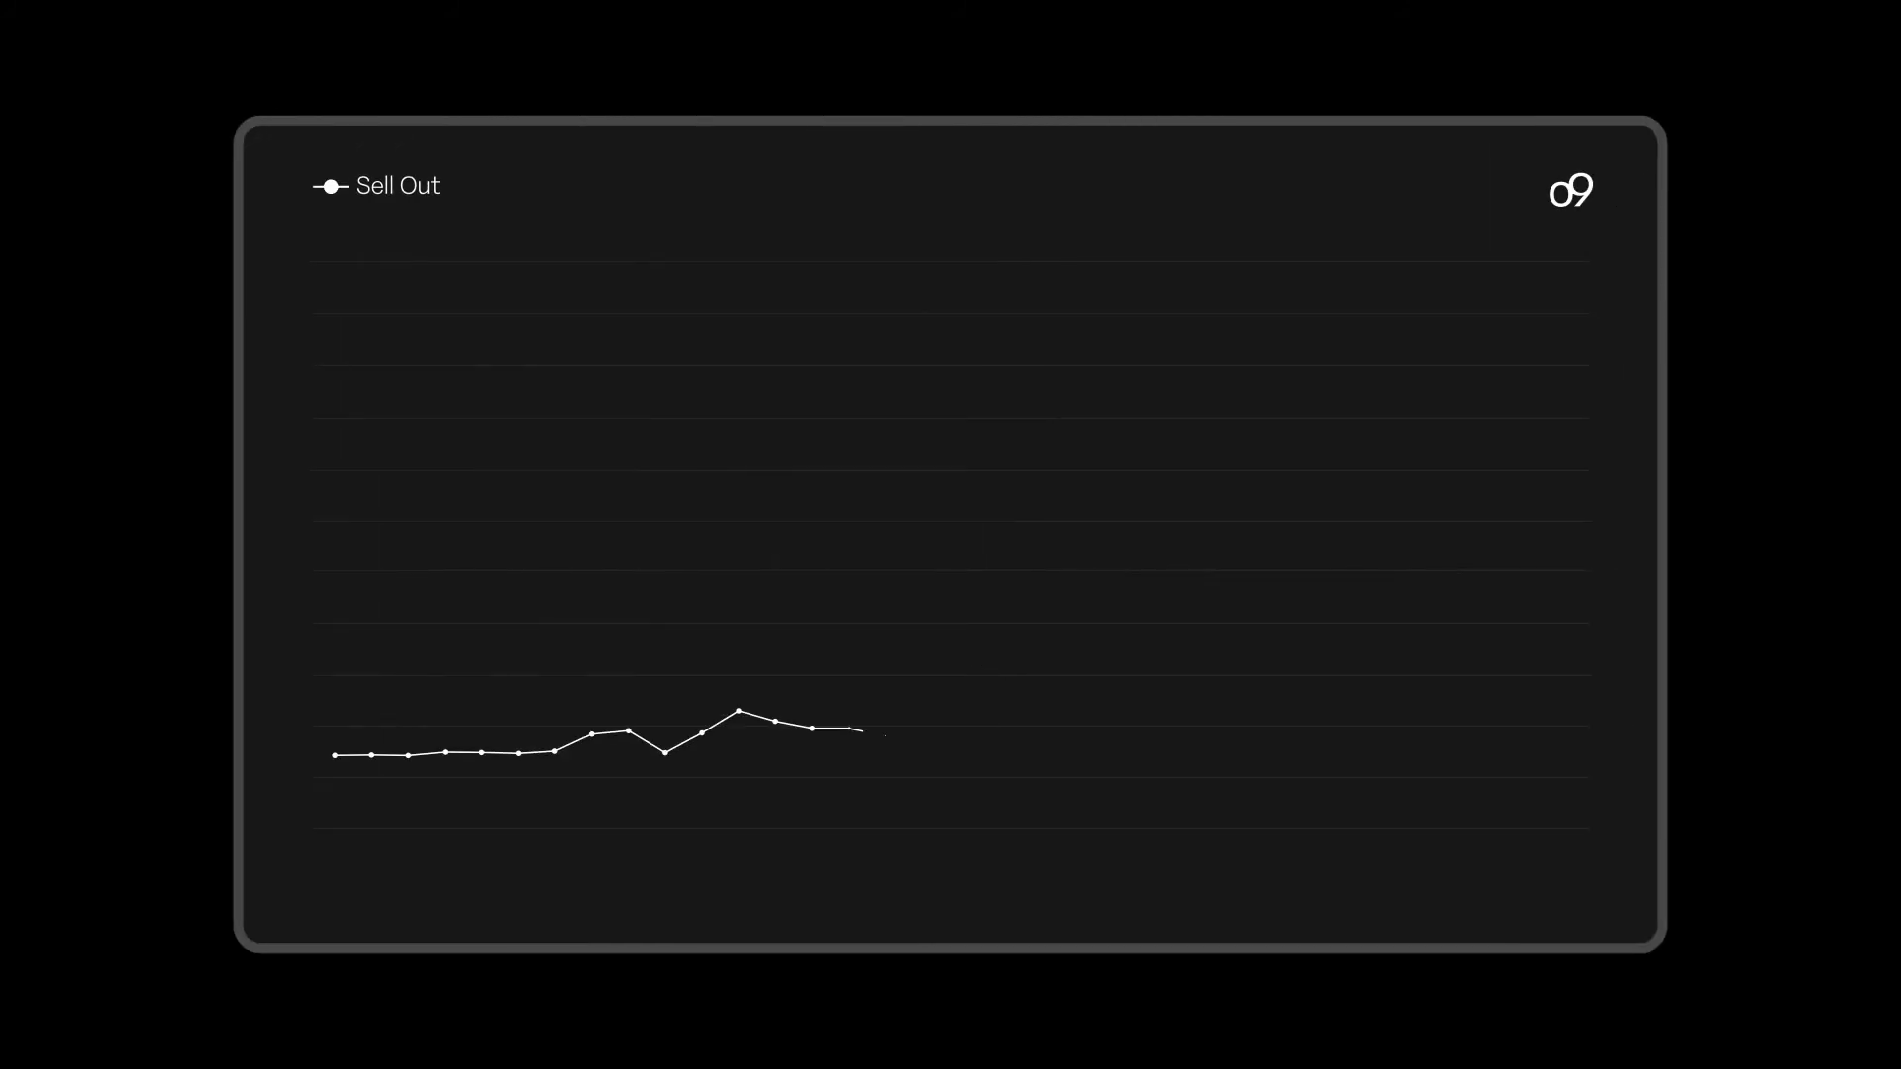